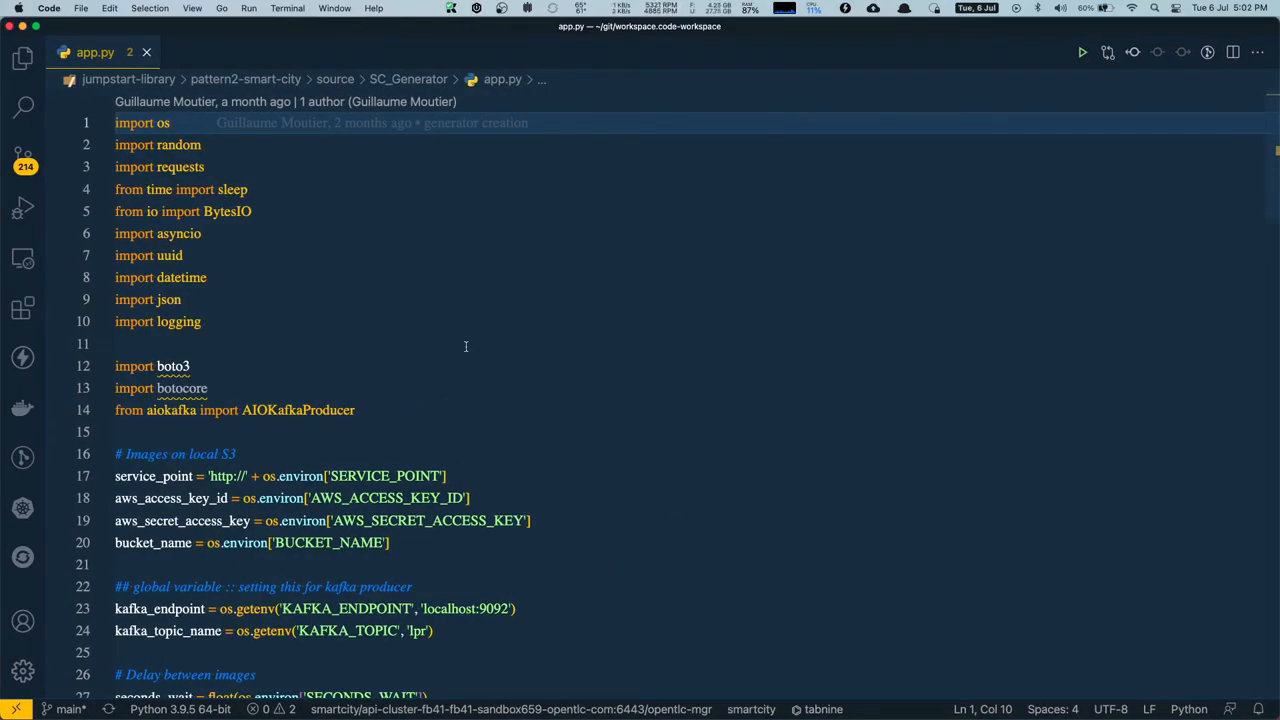
Scroll through app.py and highlight the lpr_service variable and its uses.
scroll(down, 3)
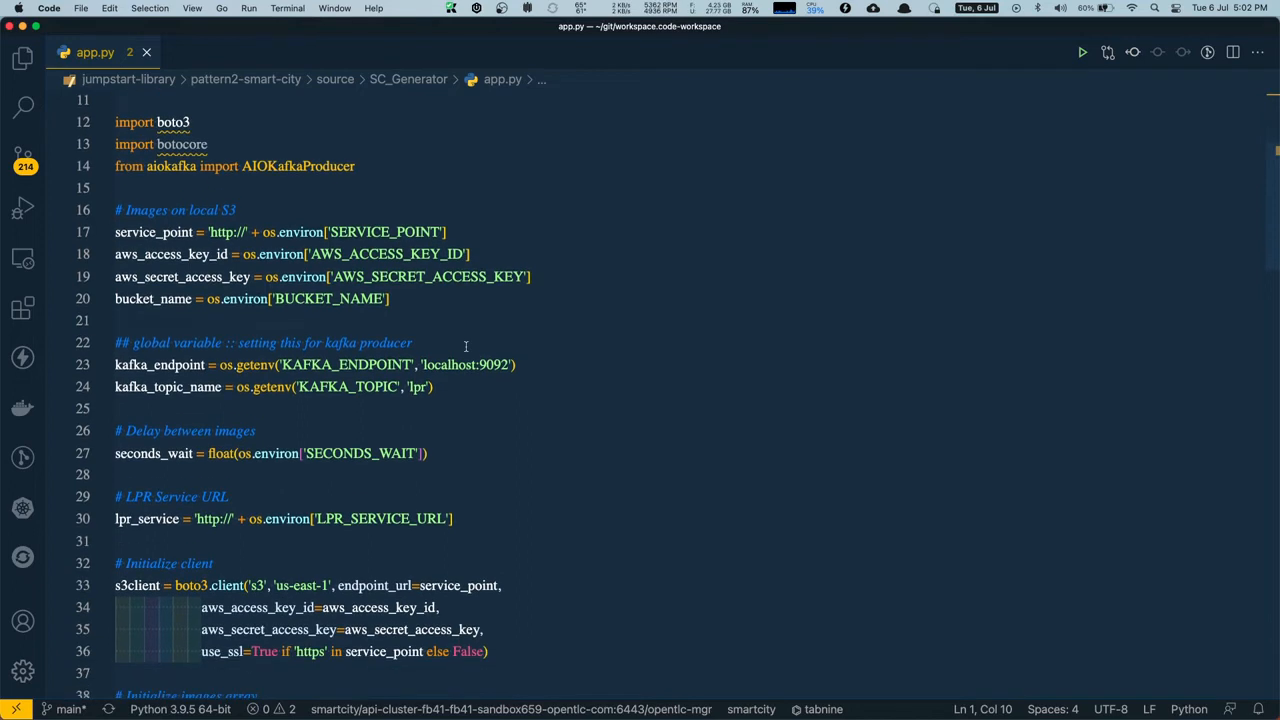
mouse_move(444, 306)
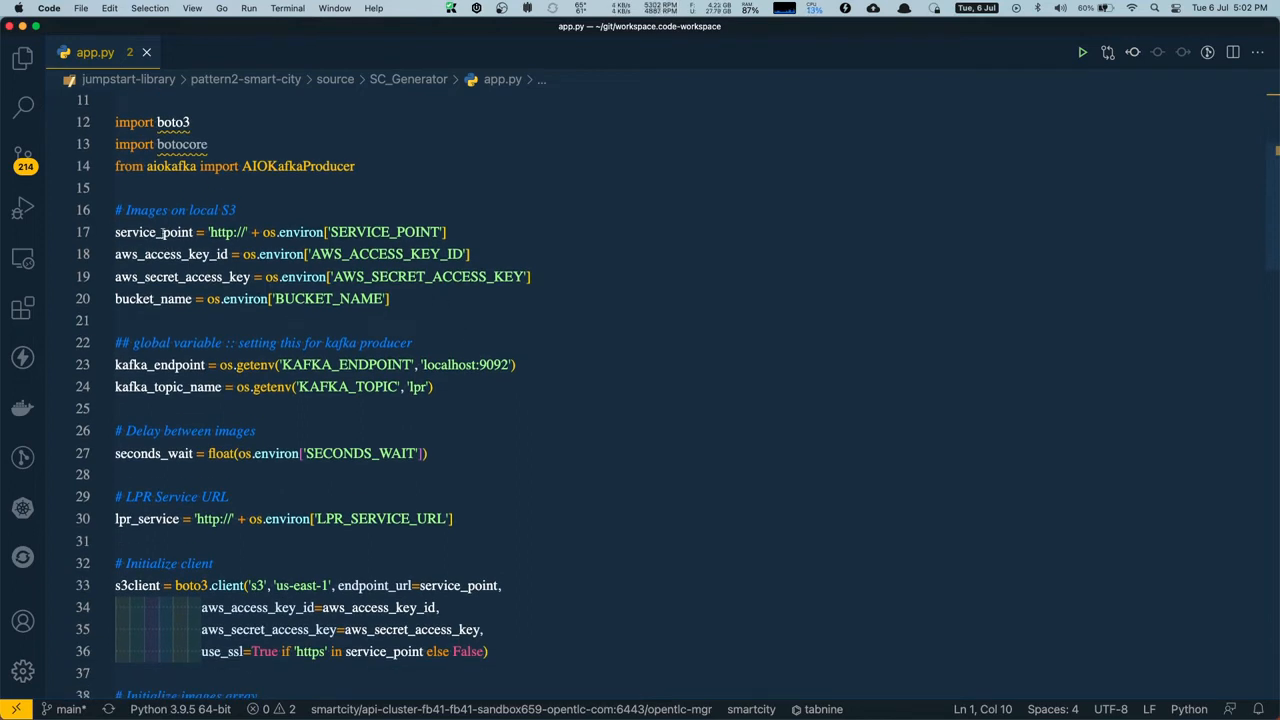
mouse_move(153, 232)
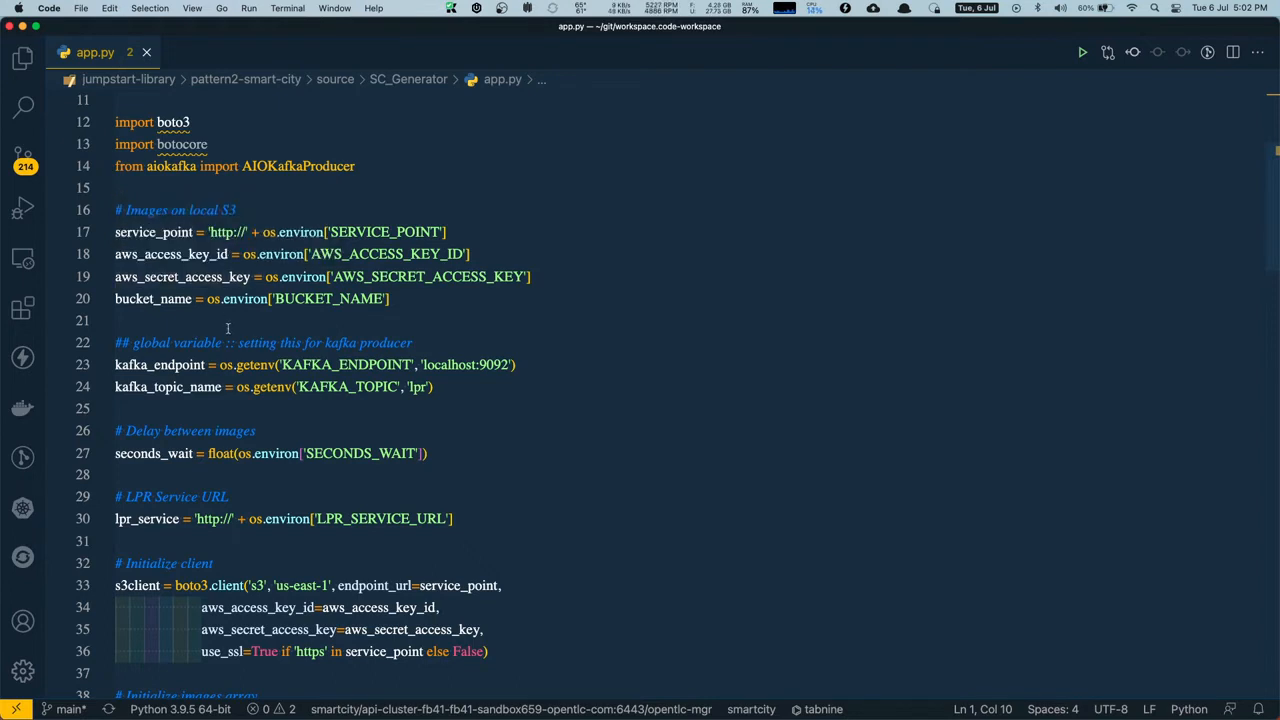
mouse_move(159, 364)
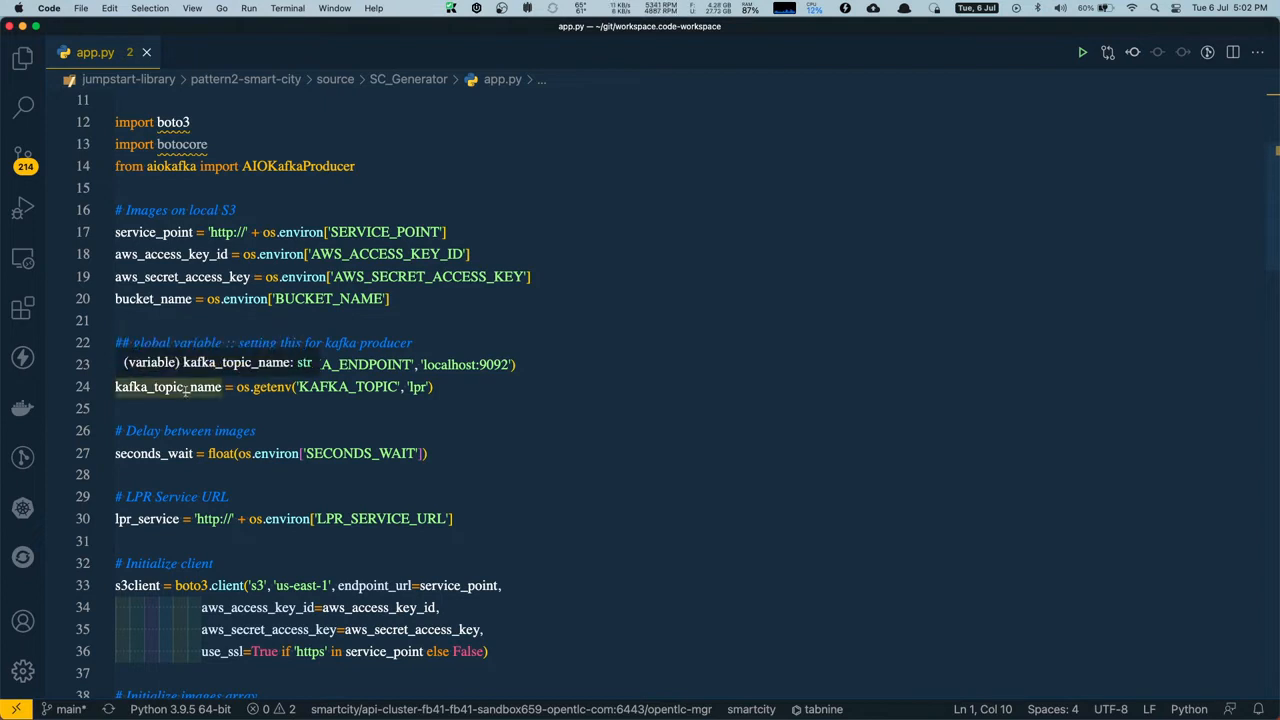
scroll(down, 3)
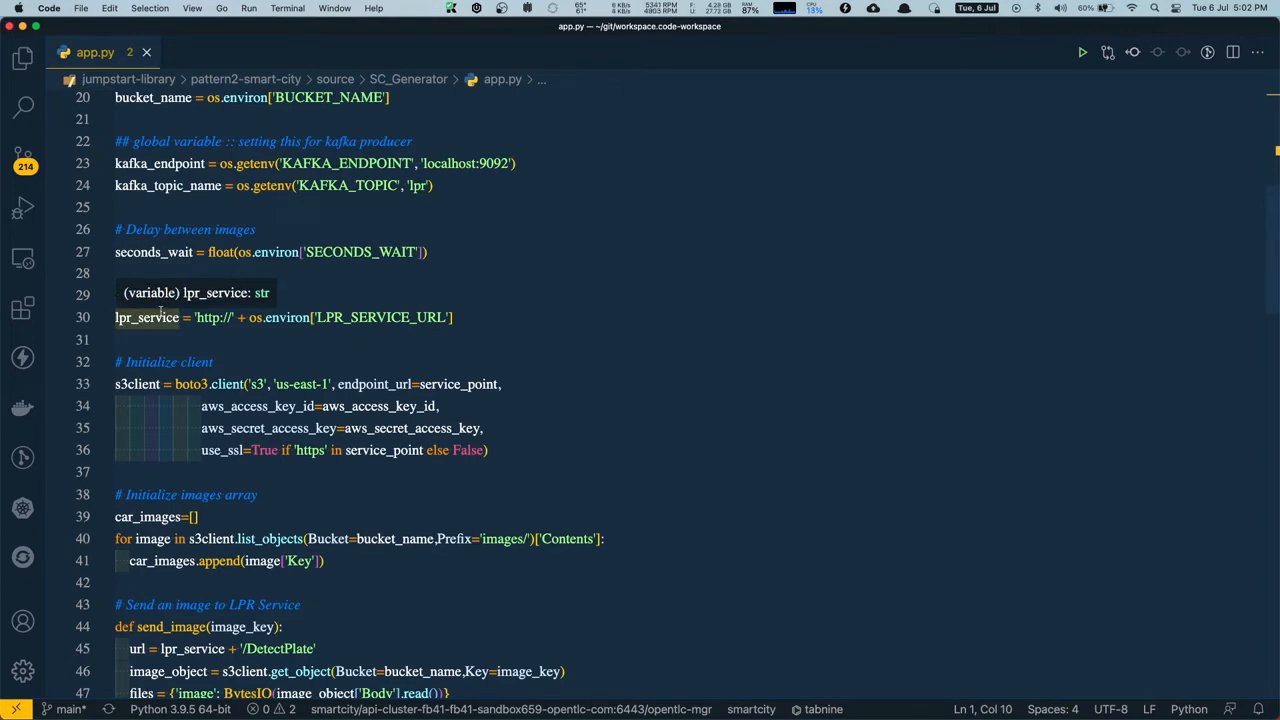
double_click(146, 317)
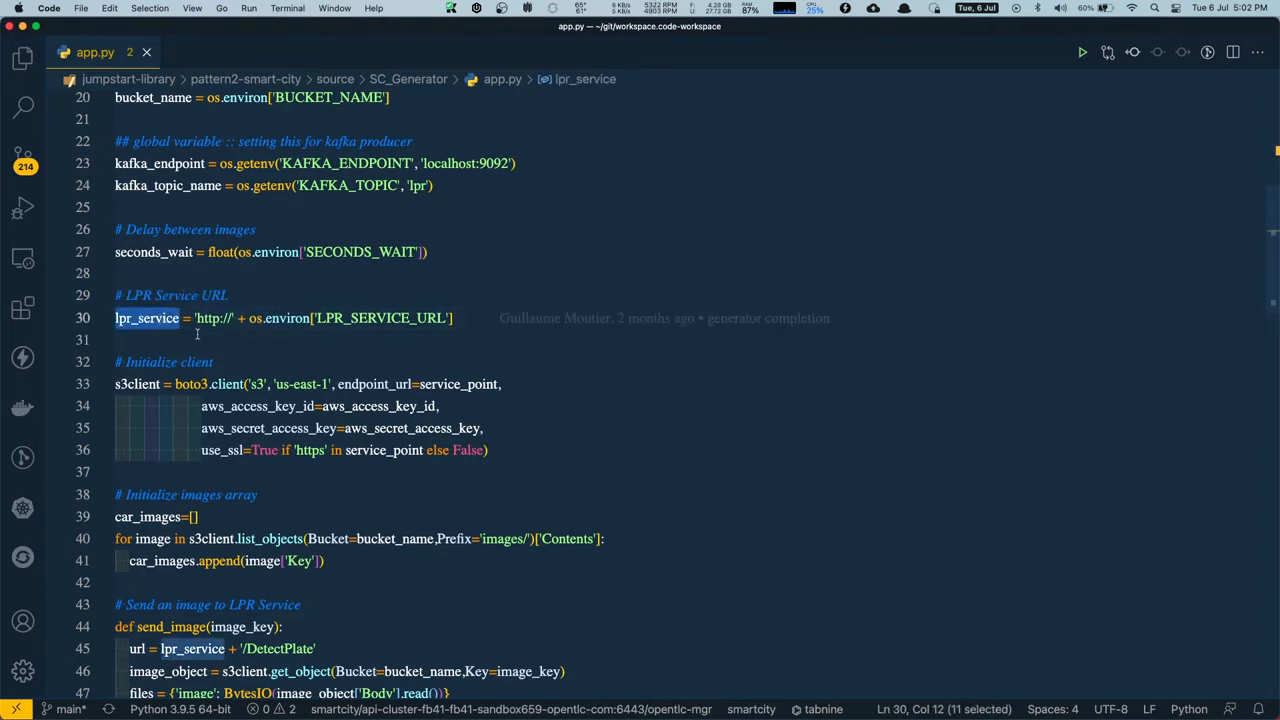
scroll(down, 3)
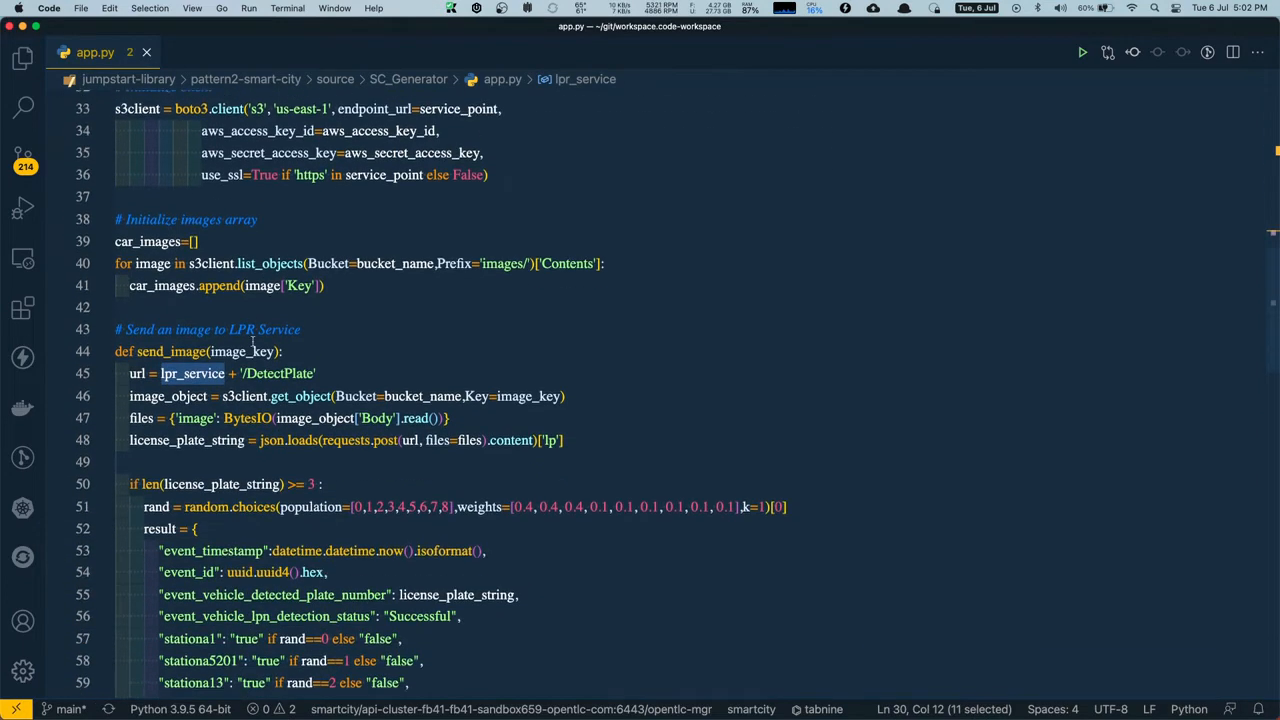
Scroll further down through the rest of app.py.
scroll(down, 3)
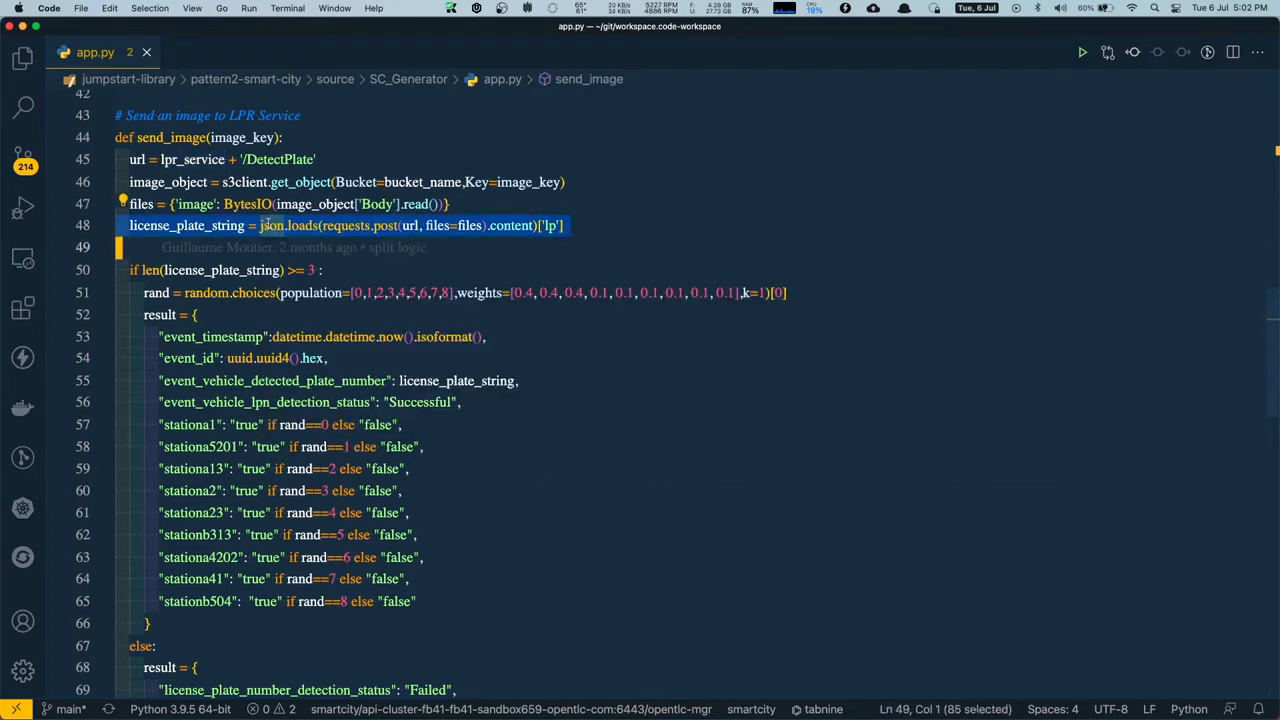
mouse_move(270, 225)
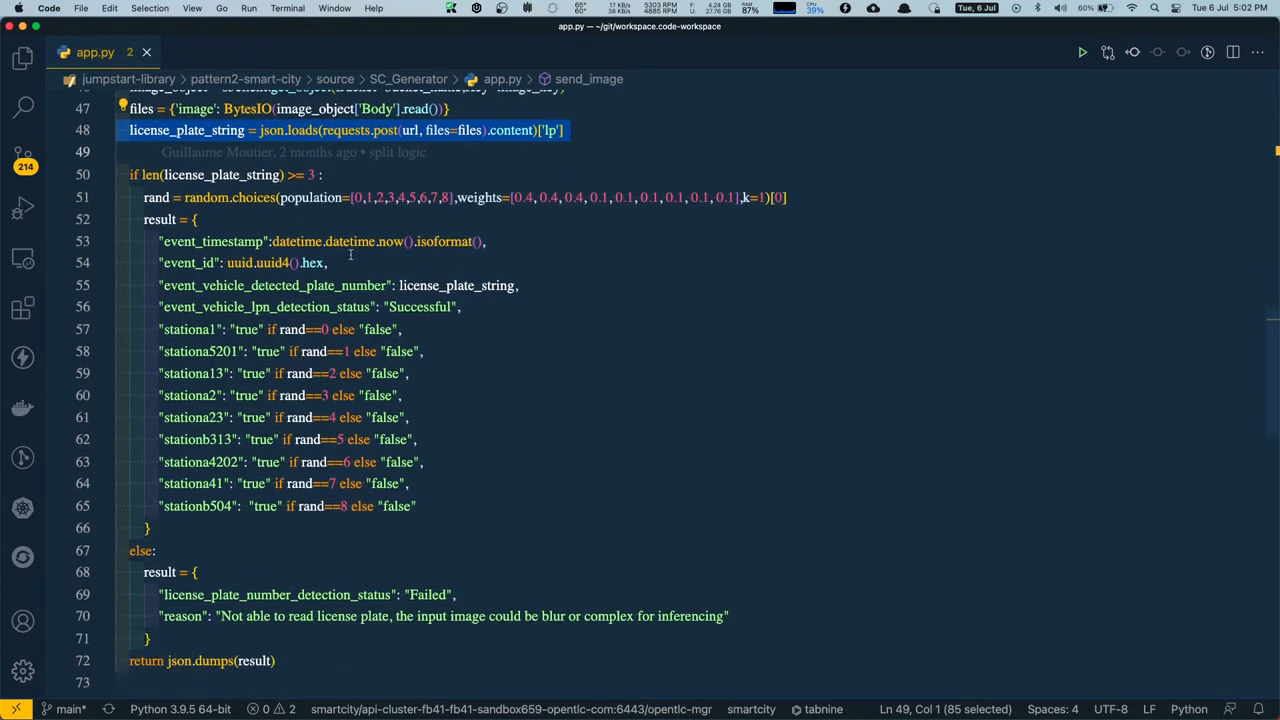
scroll(down, 3)
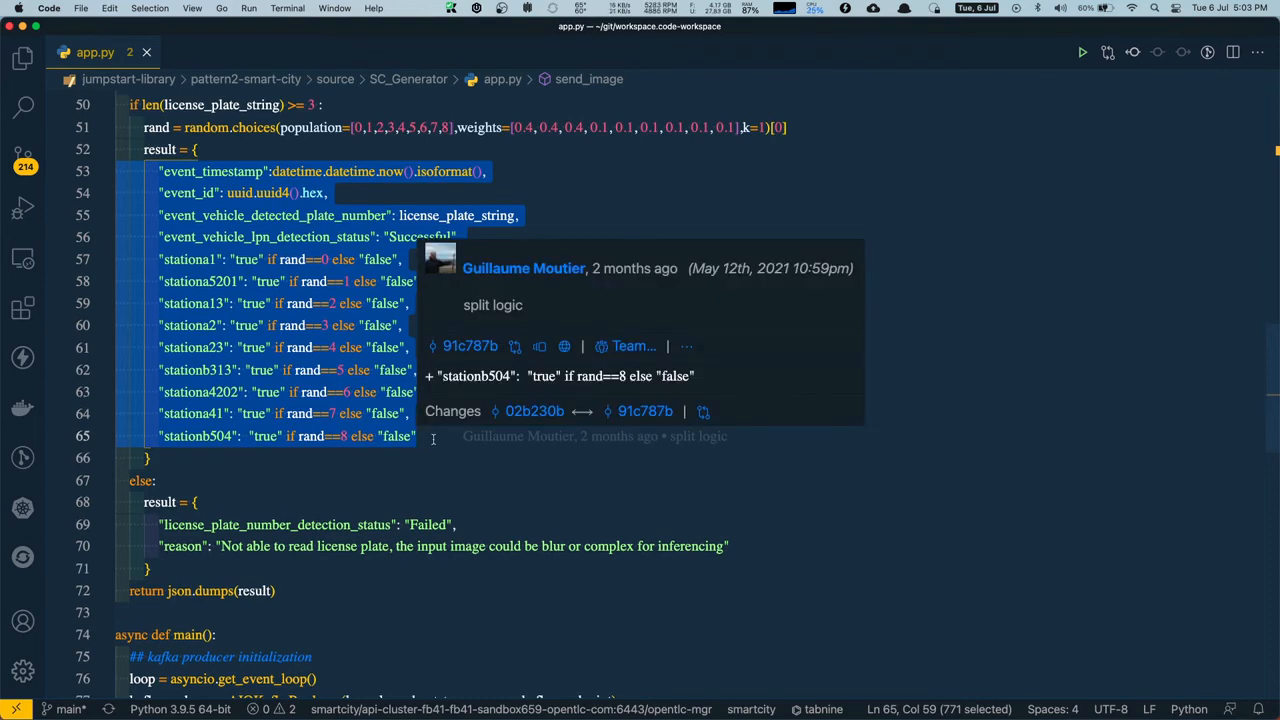
scroll(down, 3)
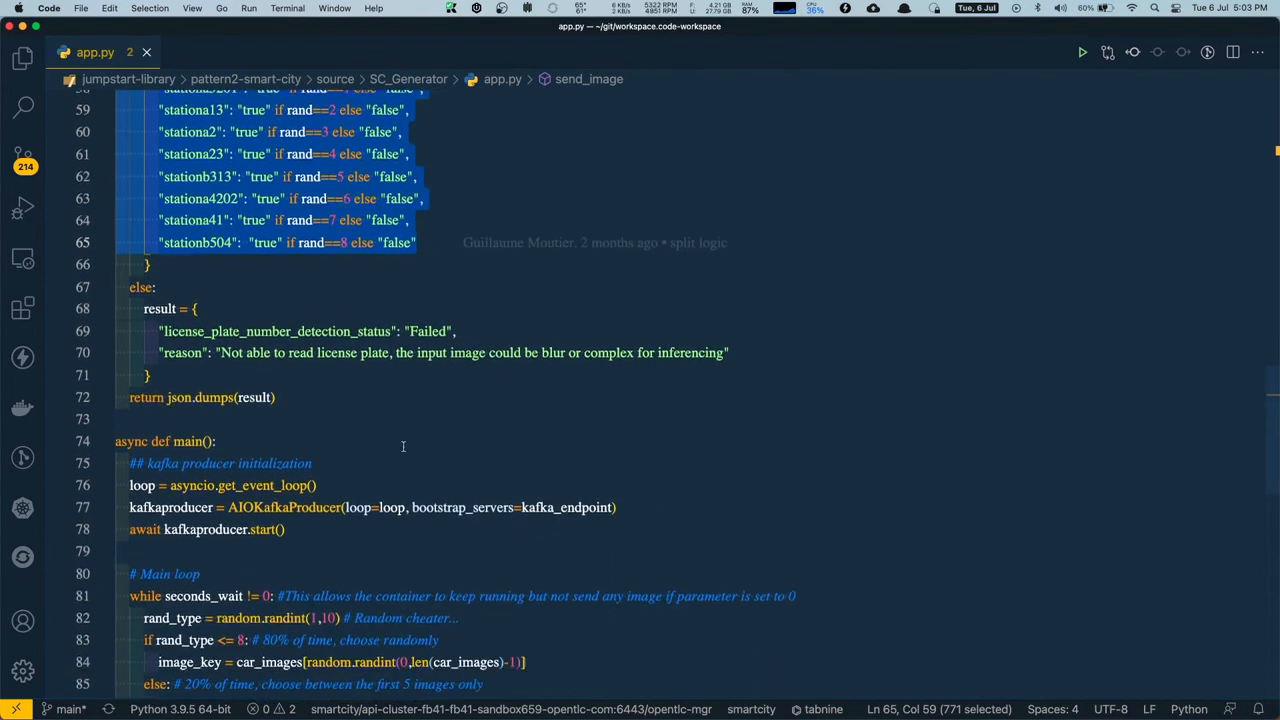
scroll(down, 3)
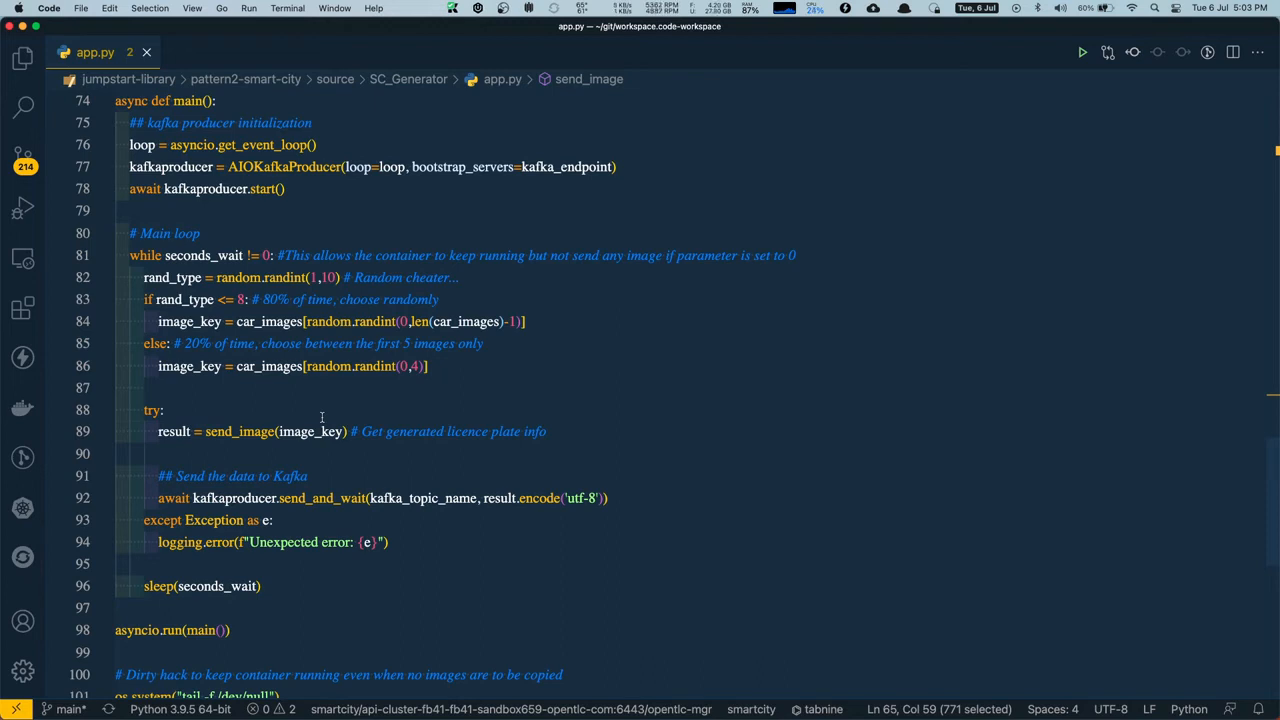
scroll(down, 3)
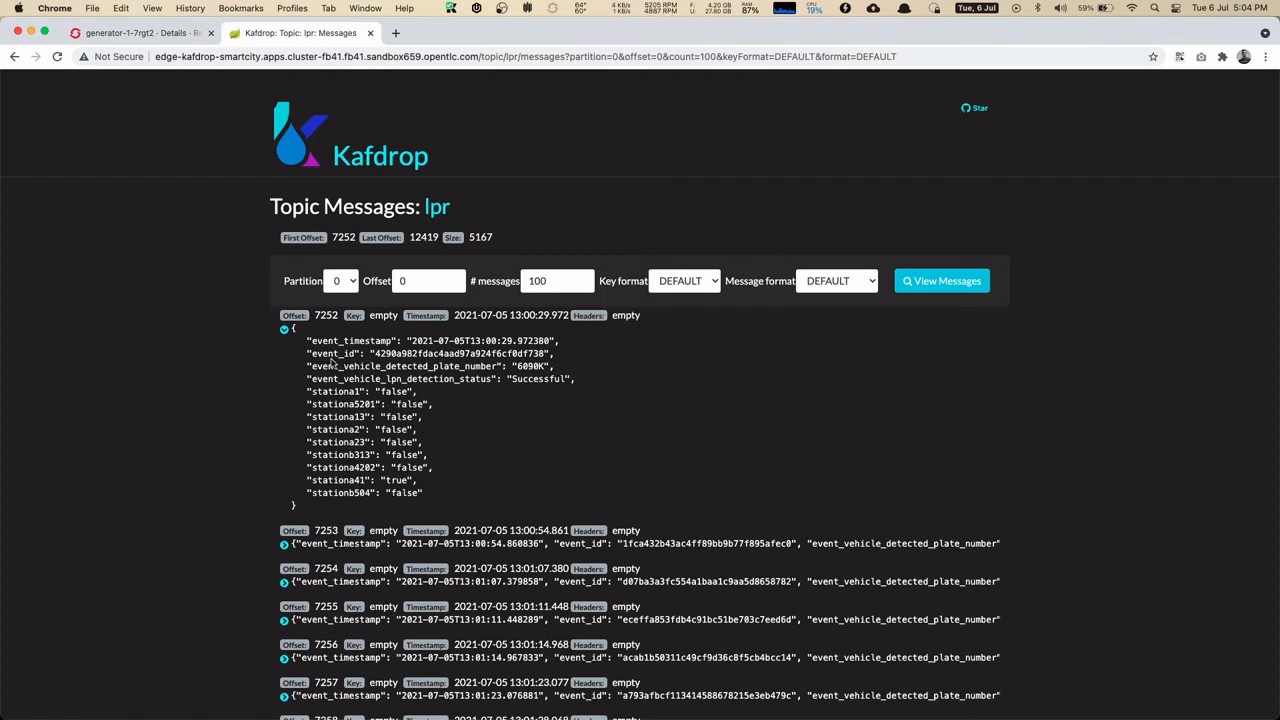
mouse_move(474, 390)
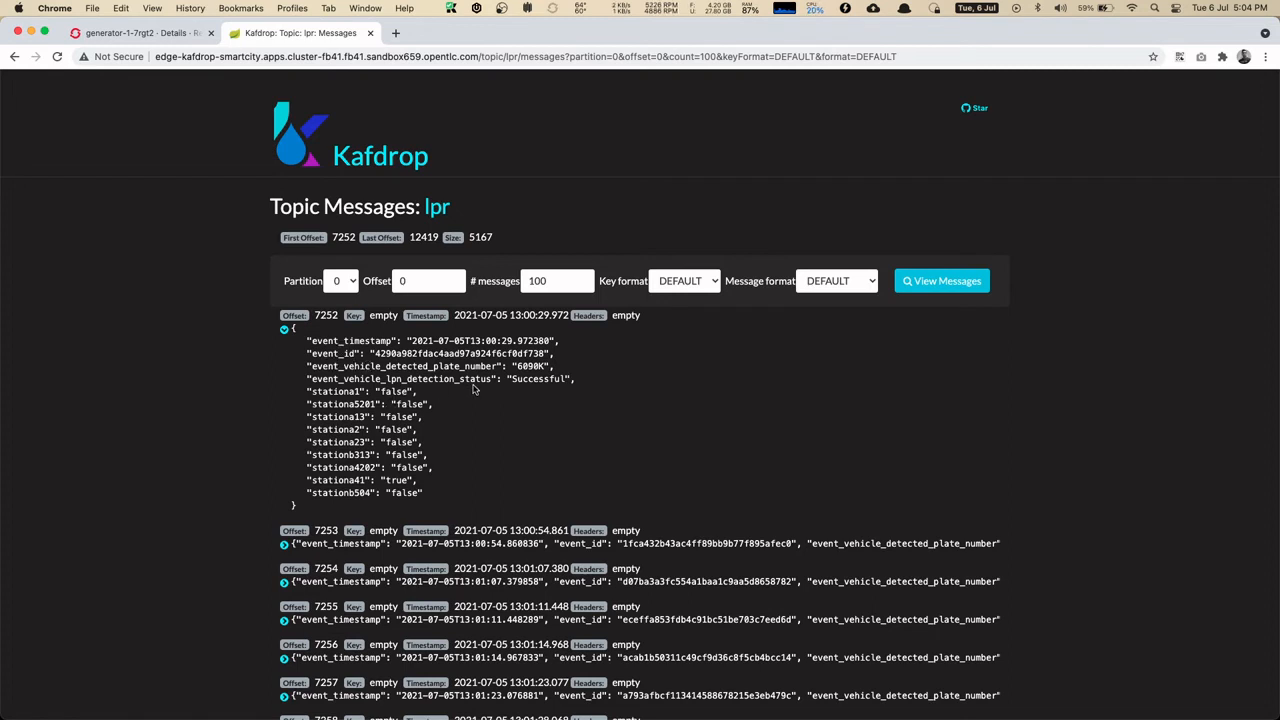